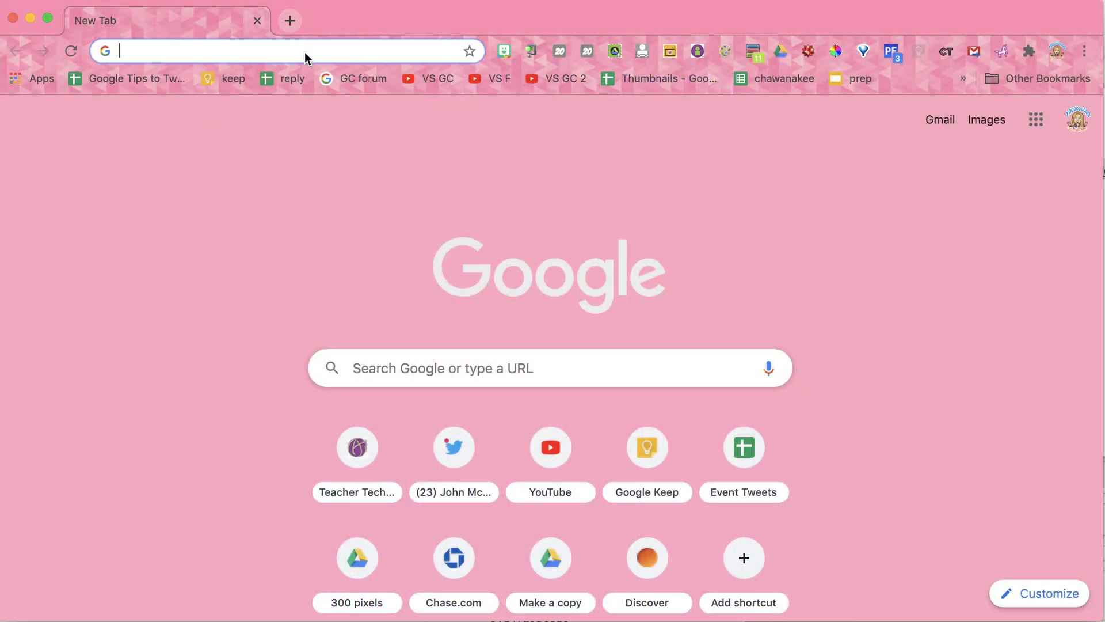
Create a blank presentation via slides.new and title it 'hey there'.
text(slides.new)
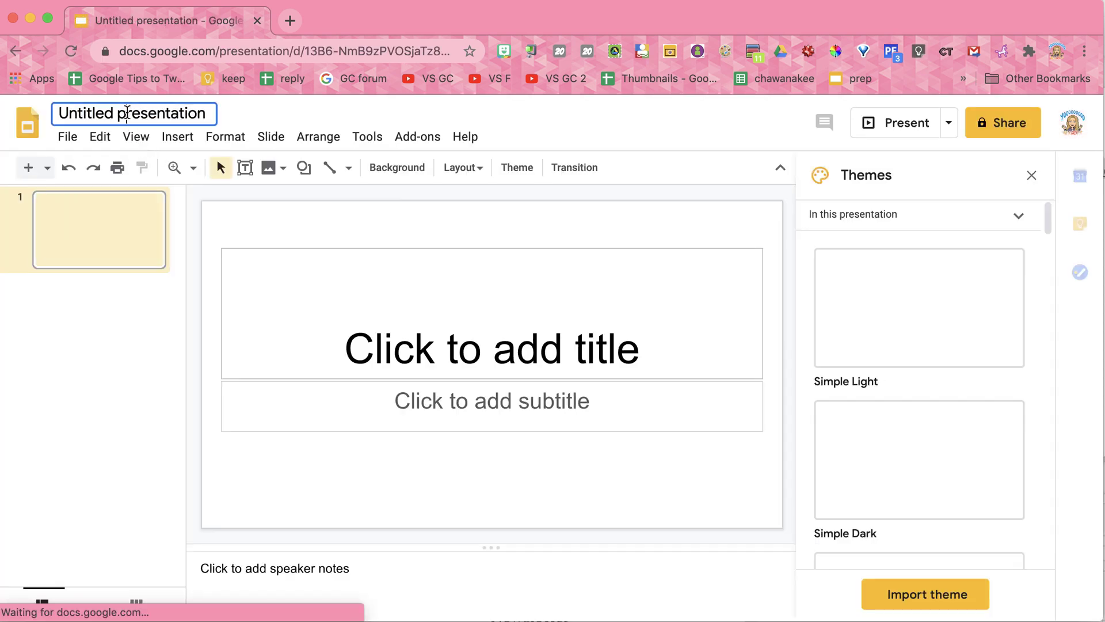
text(hey there)
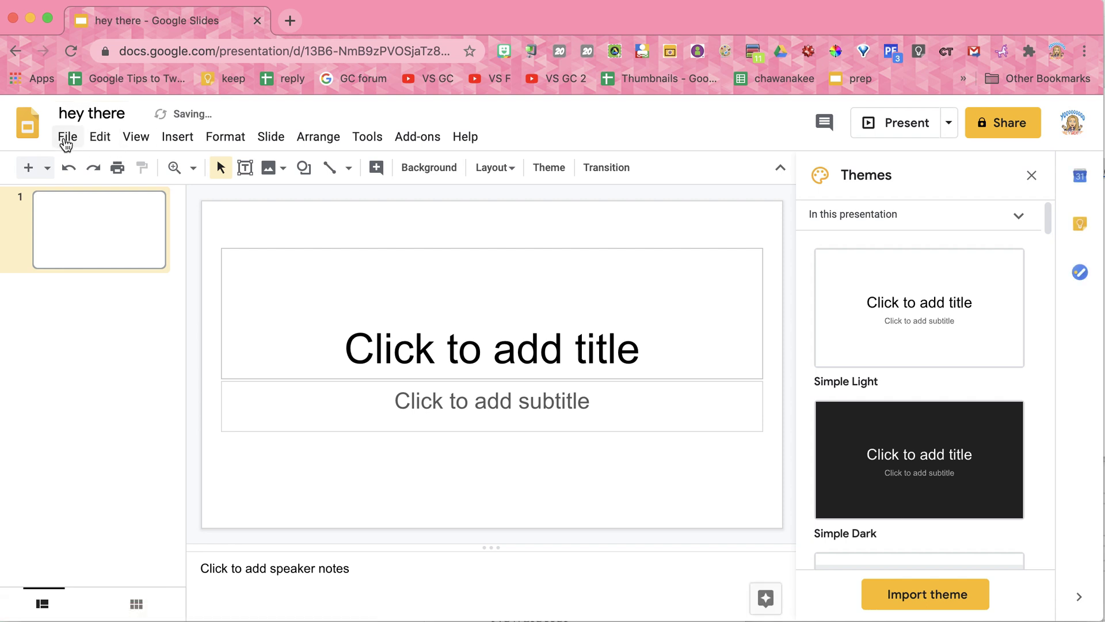
Open Page setup from the File menu.
click(66, 136)
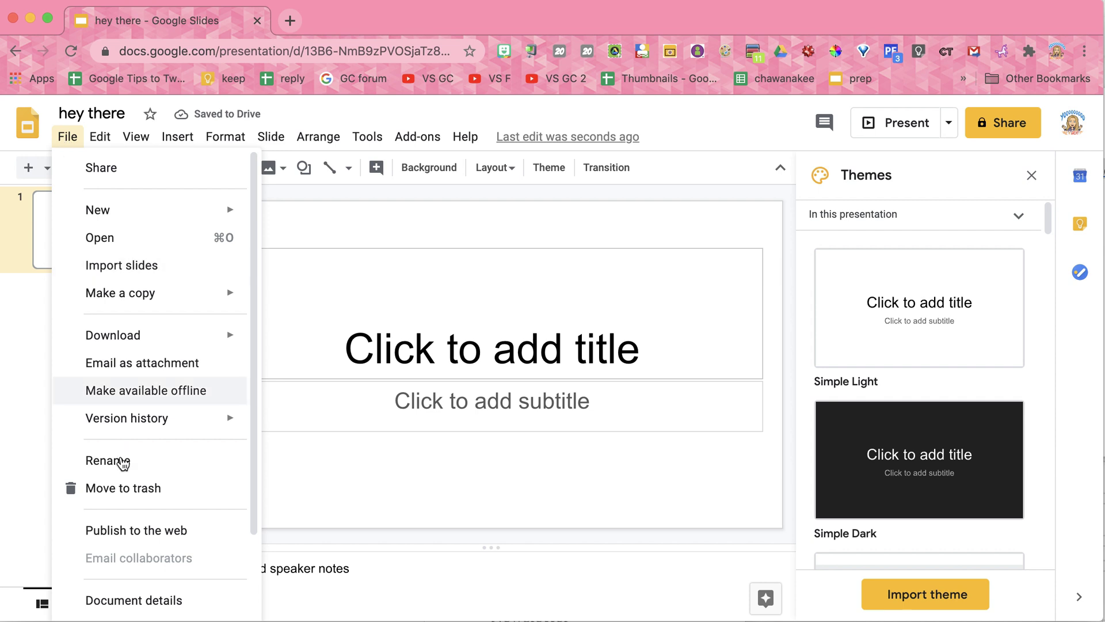
scroll(down, 3)
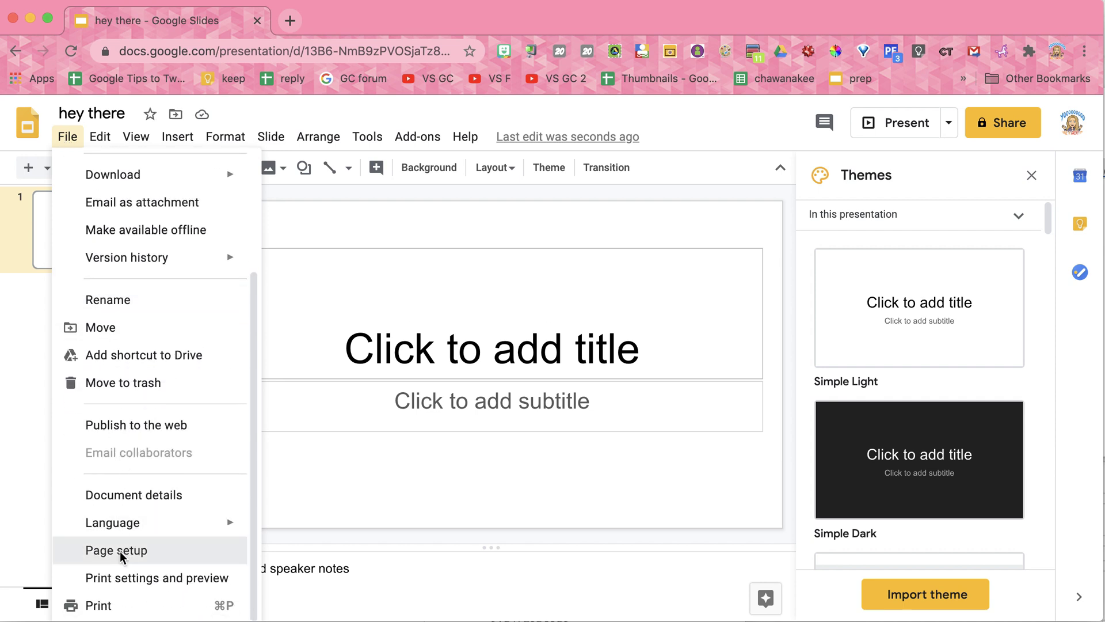
click(116, 551)
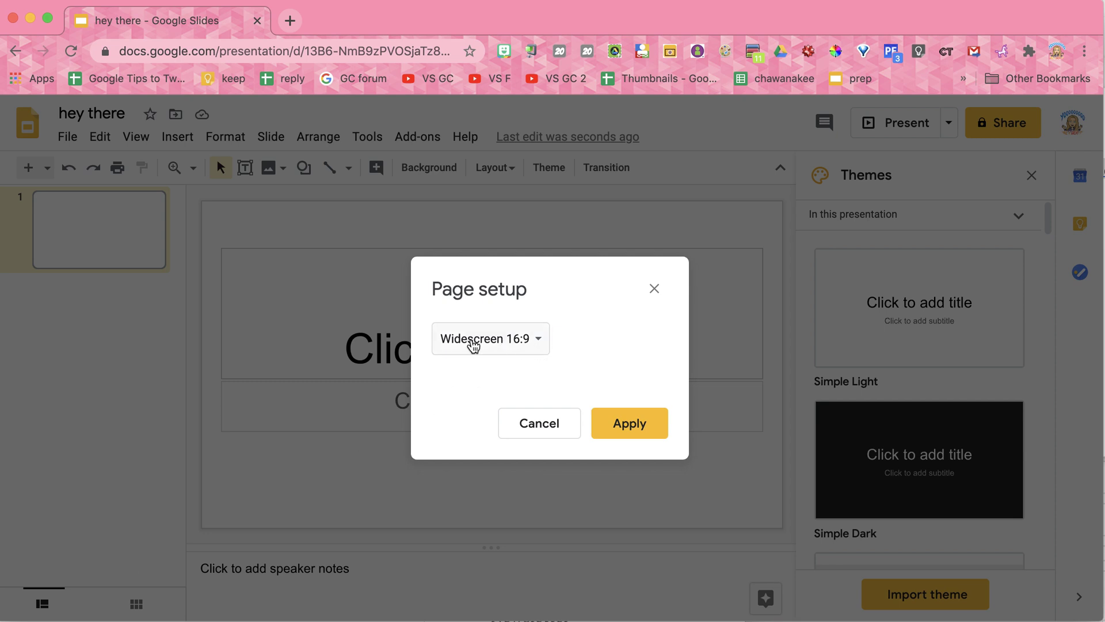
mouse_move(515, 353)
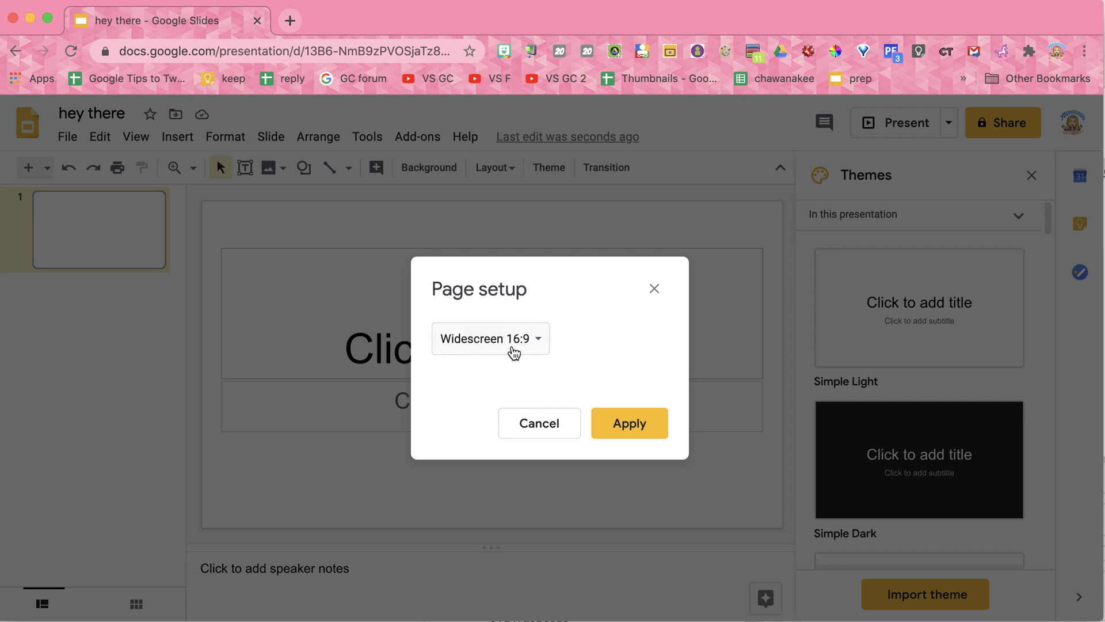
Apply a Custom page size of 8.5 × 11 inches.
click(490, 339)
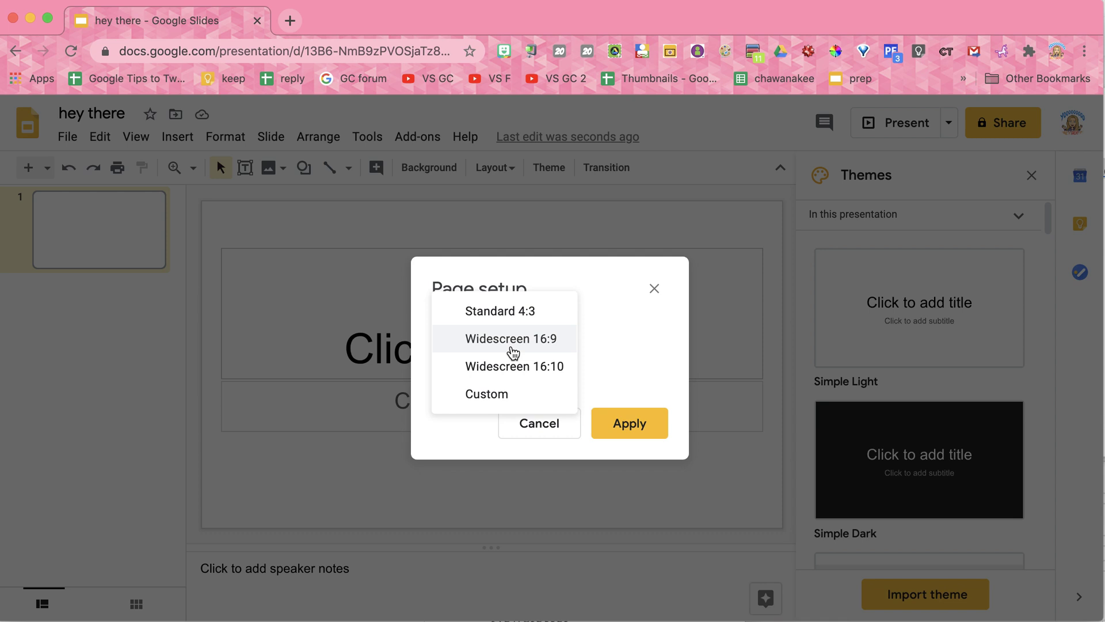
mouse_move(508, 401)
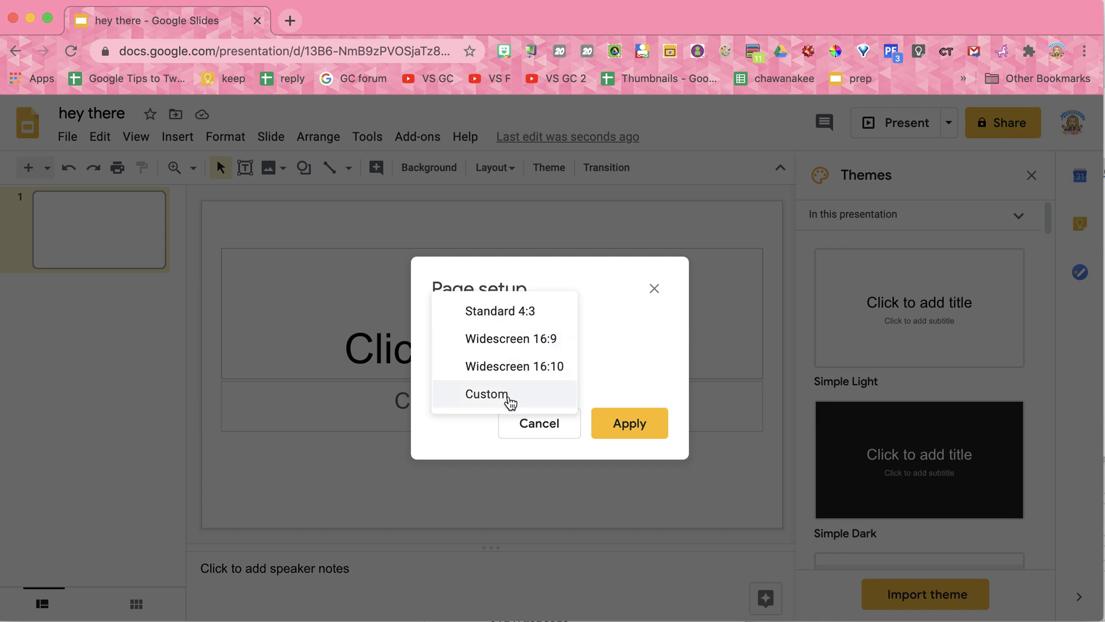
click(485, 393)
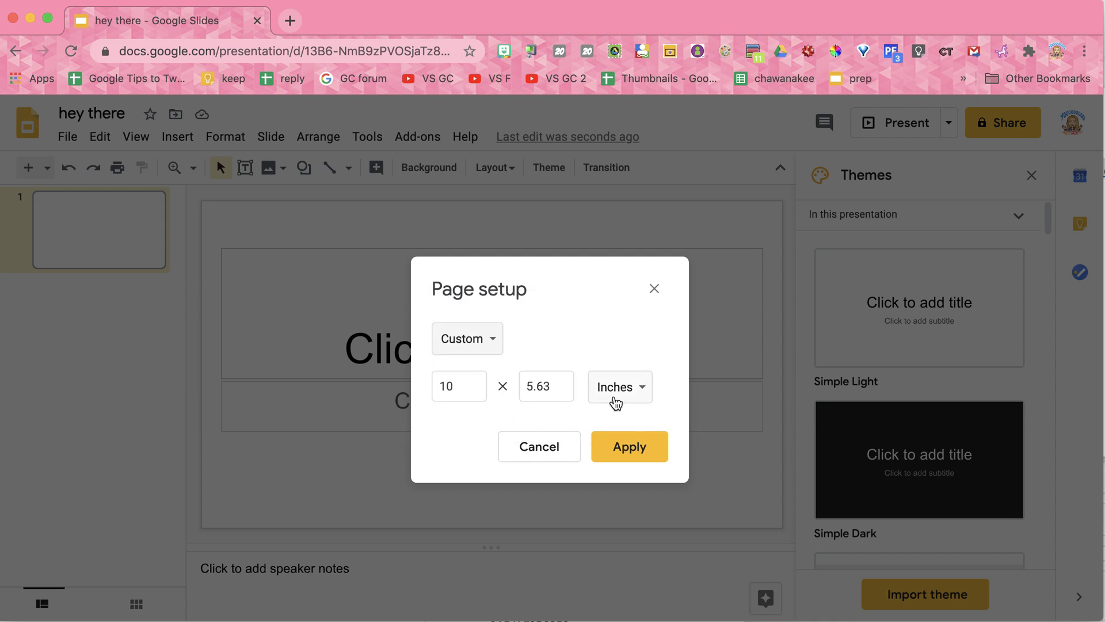
click(618, 386)
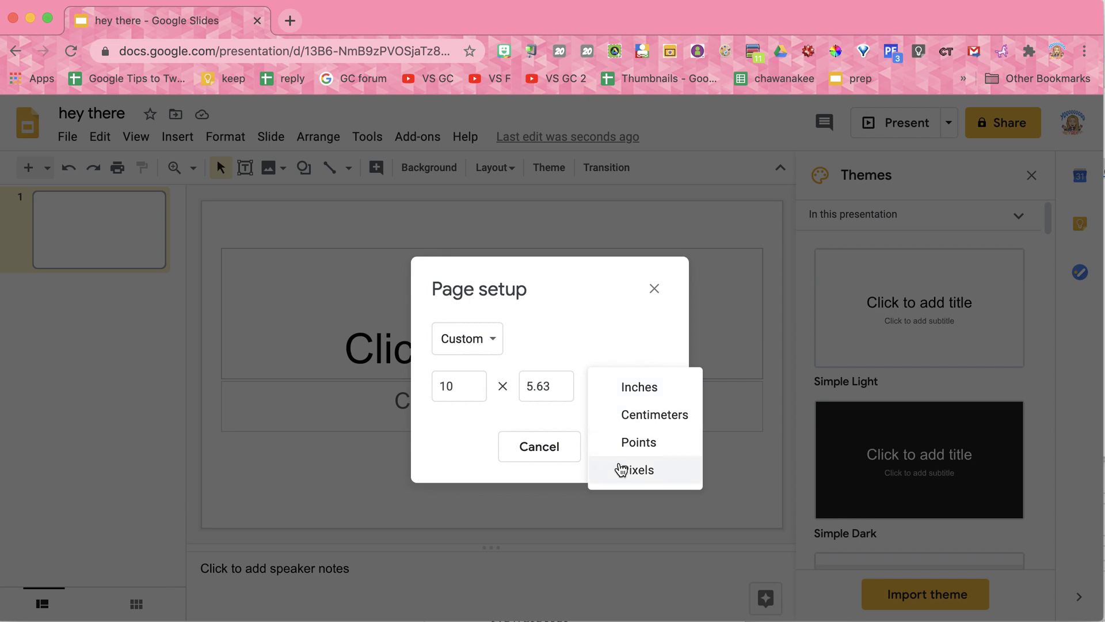
mouse_move(557, 417)
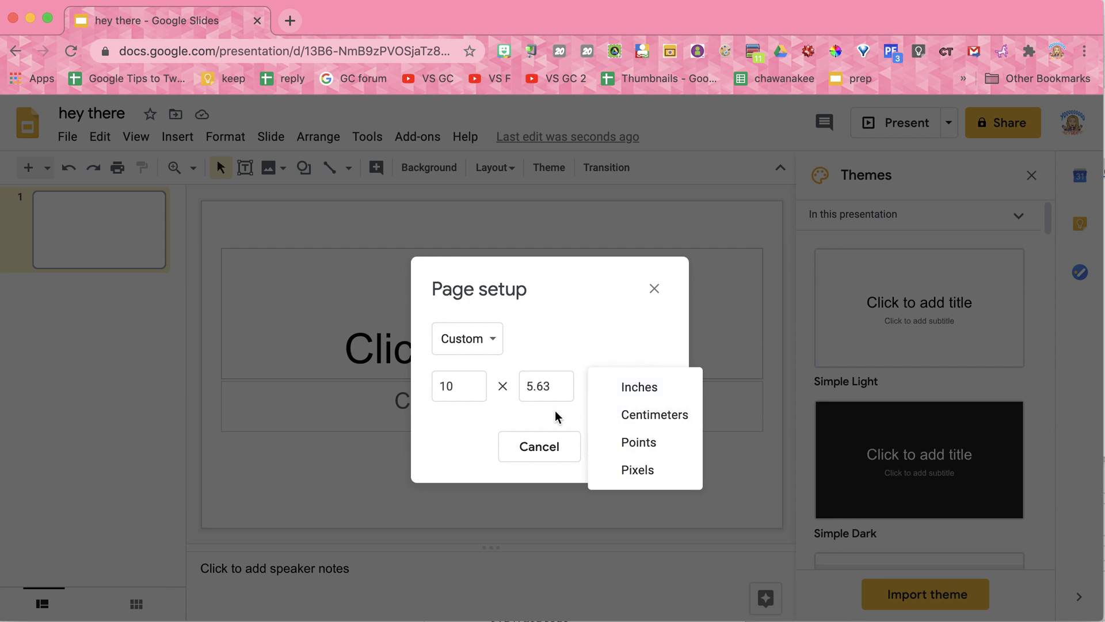
click(638, 387)
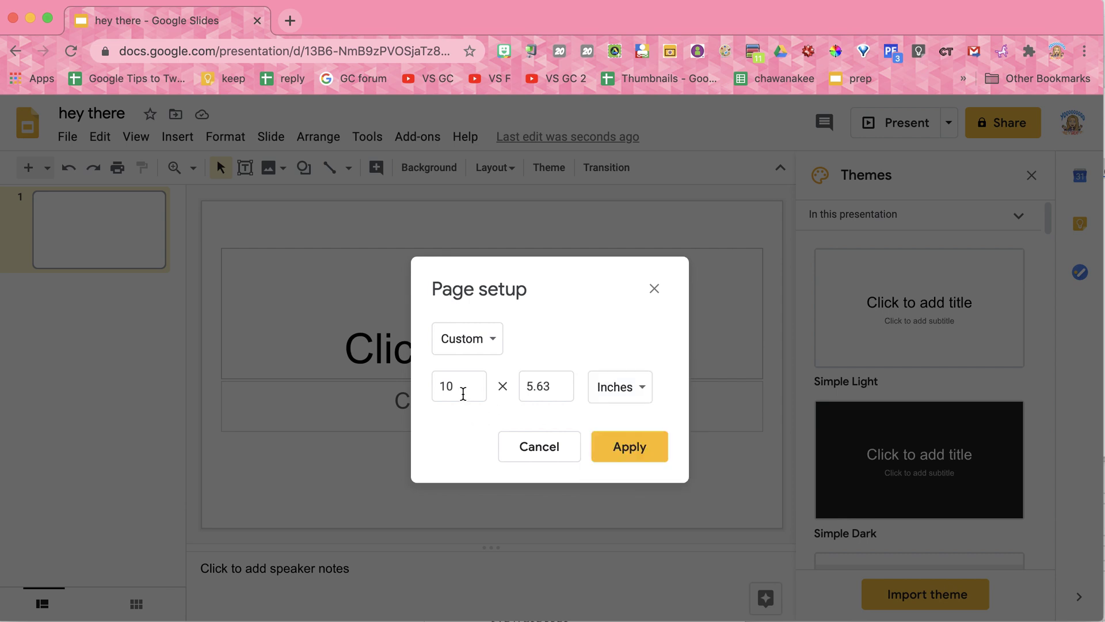
text(8.5)
text(11)
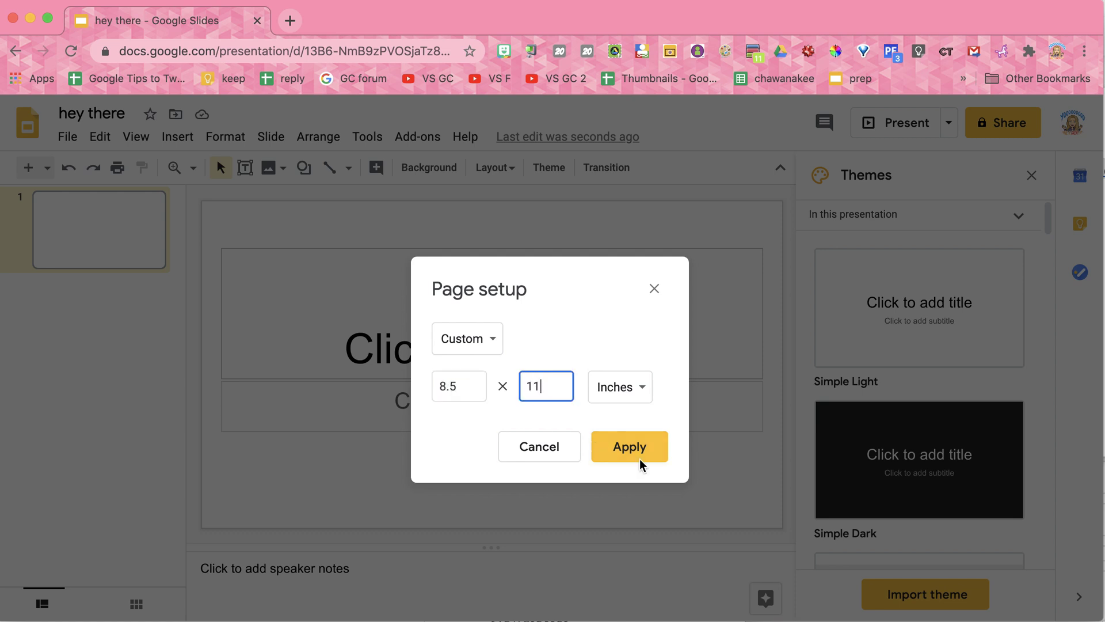
click(628, 446)
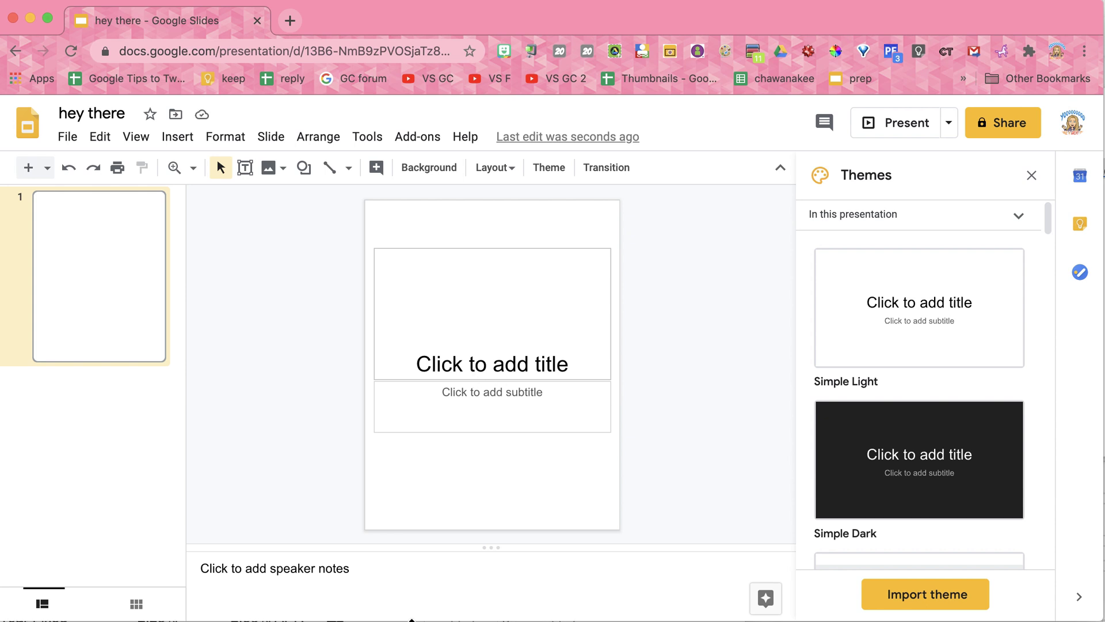
click(496, 21)
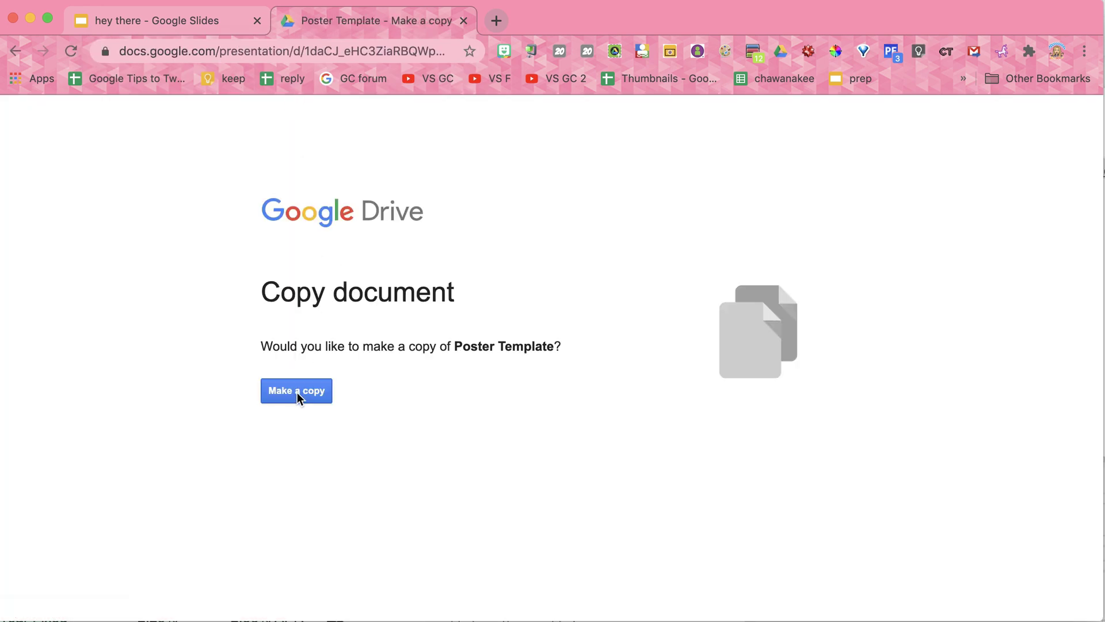
Copy the Poster Template using the Make a copy button.
click(296, 390)
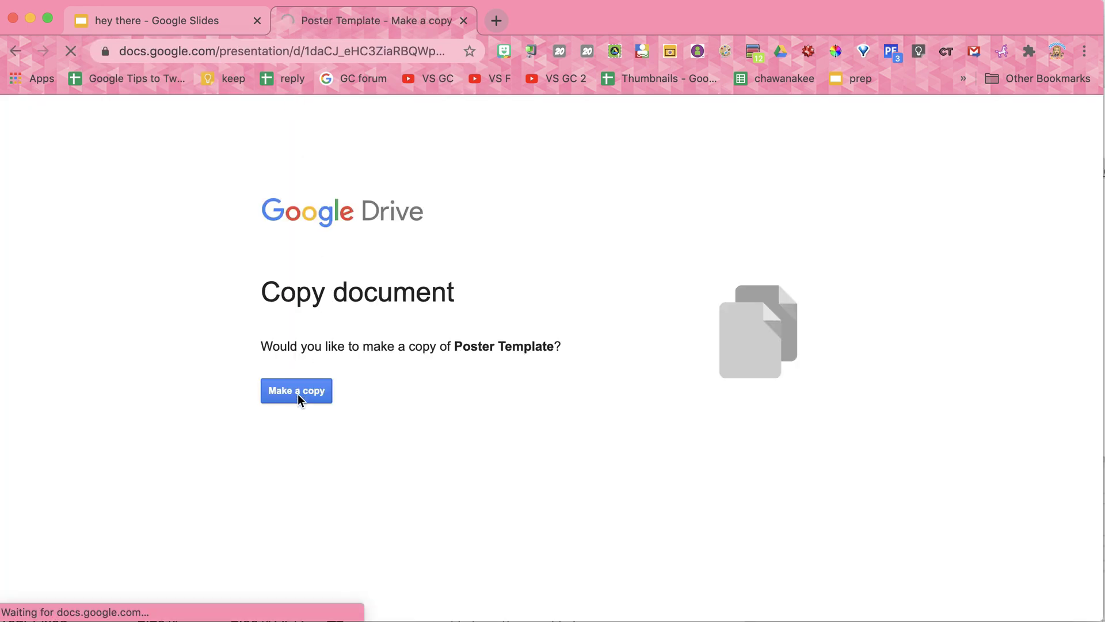
click(296, 390)
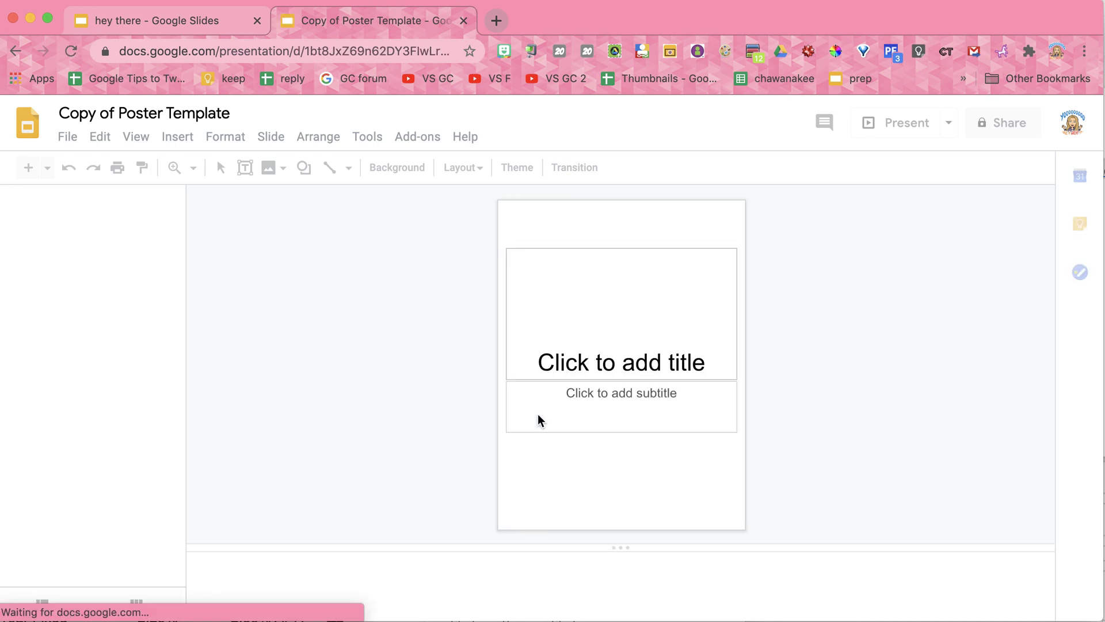